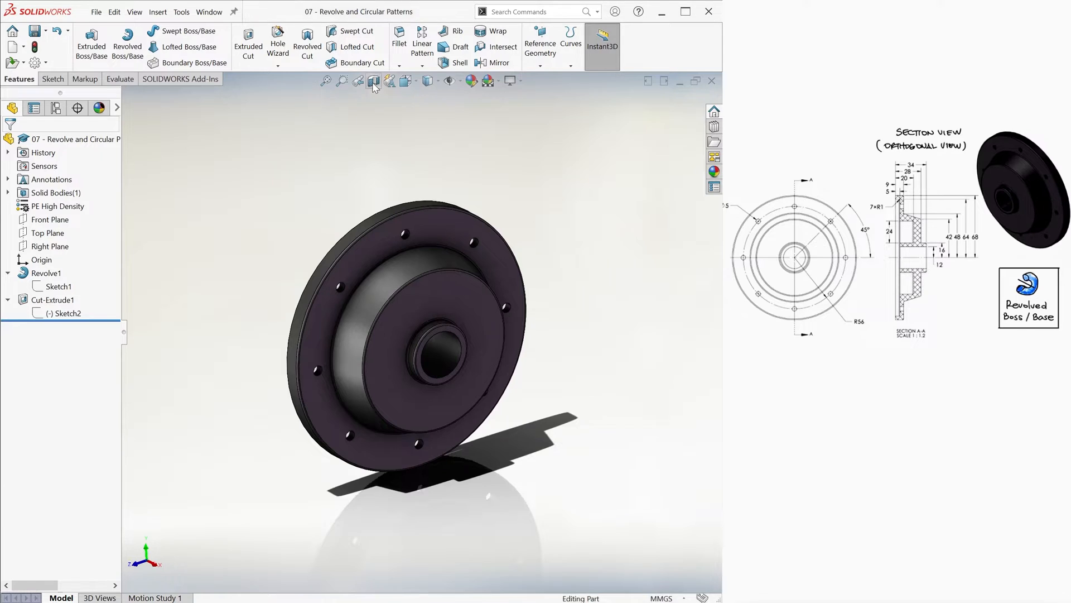
Step: Section the flange through Front Plane at 0 mm offset and view it from the front
click(373, 81)
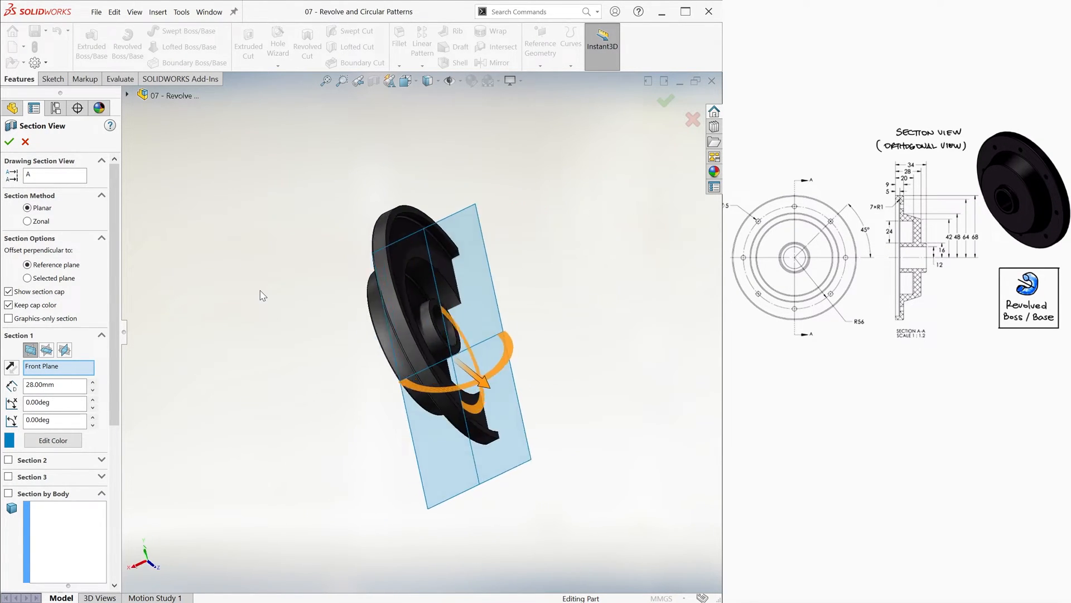
key(Ctrl+7)
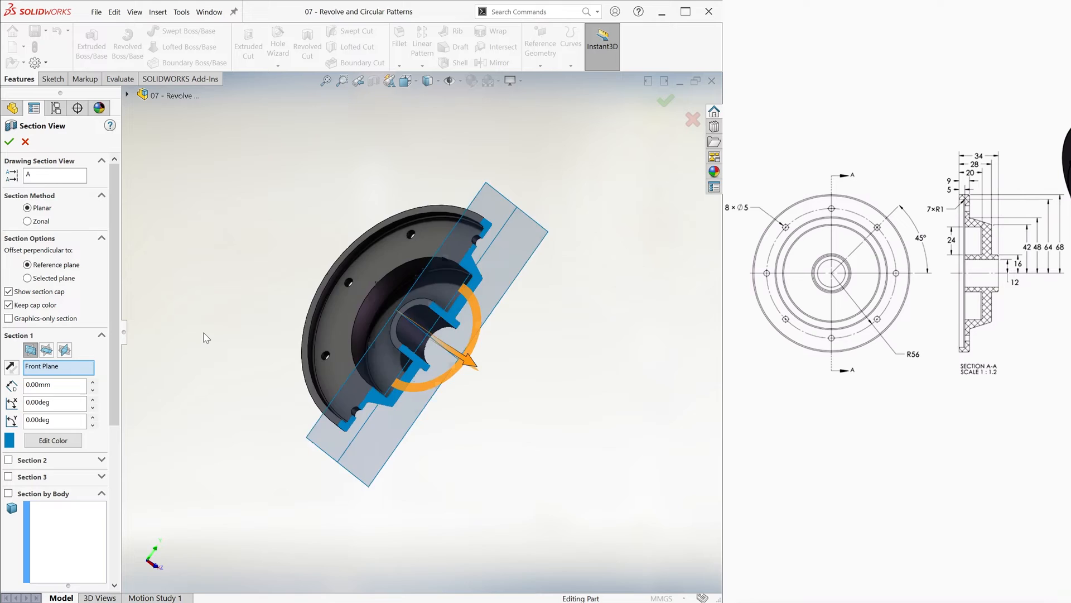
key(ctrl+1)
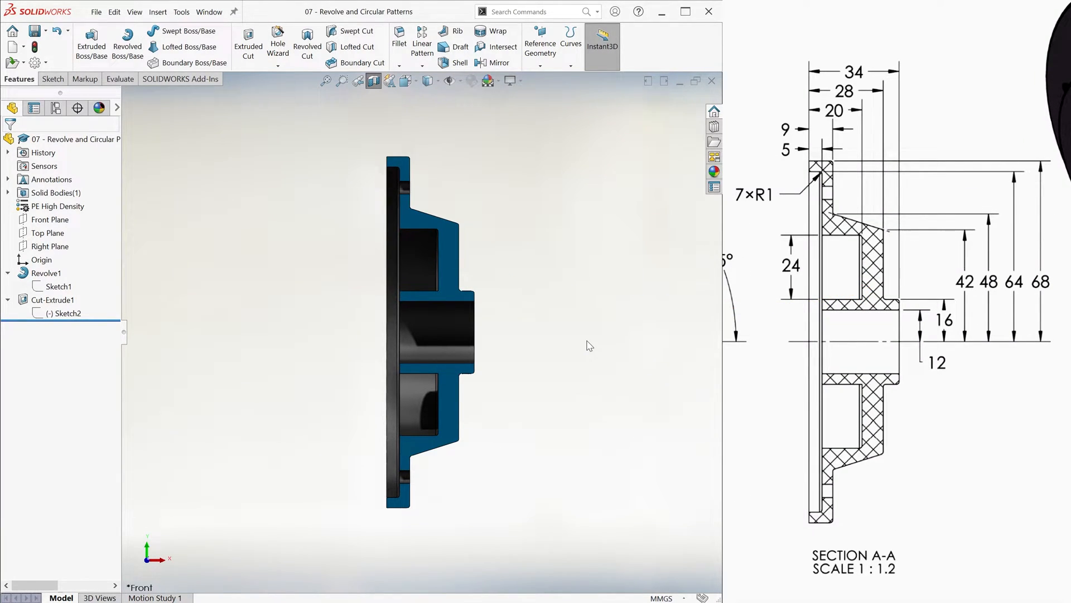
Step: Orbit the flange to an angled isometric-style view for the tilted section
drag(423, 328, 560, 356)
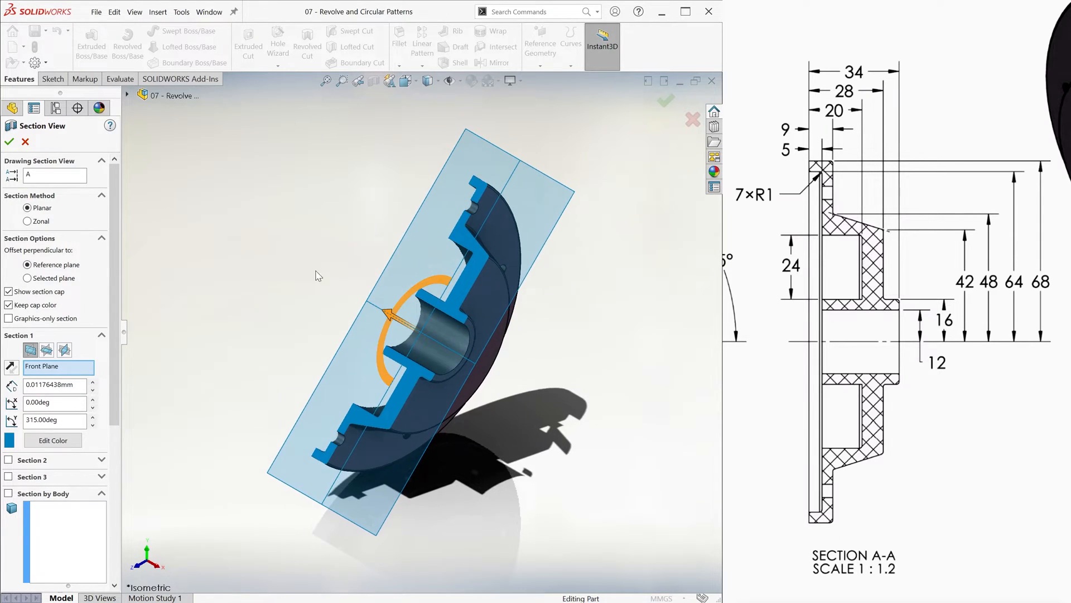
Step: Apply the 315° tilted section; enter notes 'Similar to integral calculus', 'Volumes of solids of revolution'
click(9, 141)
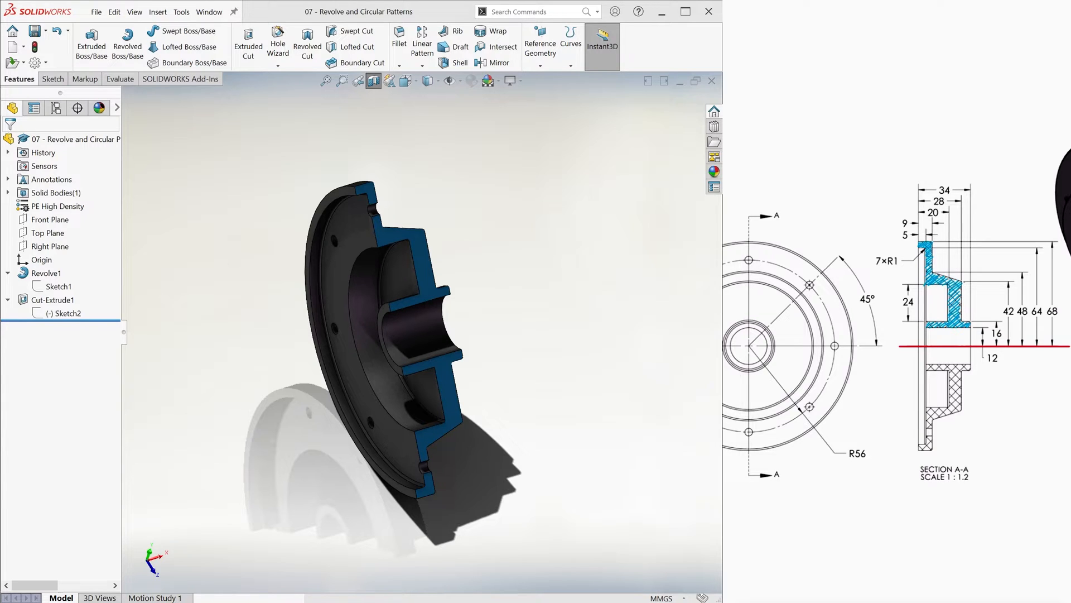
text(SIMILAR TO INTEGRAL CALCULUS)
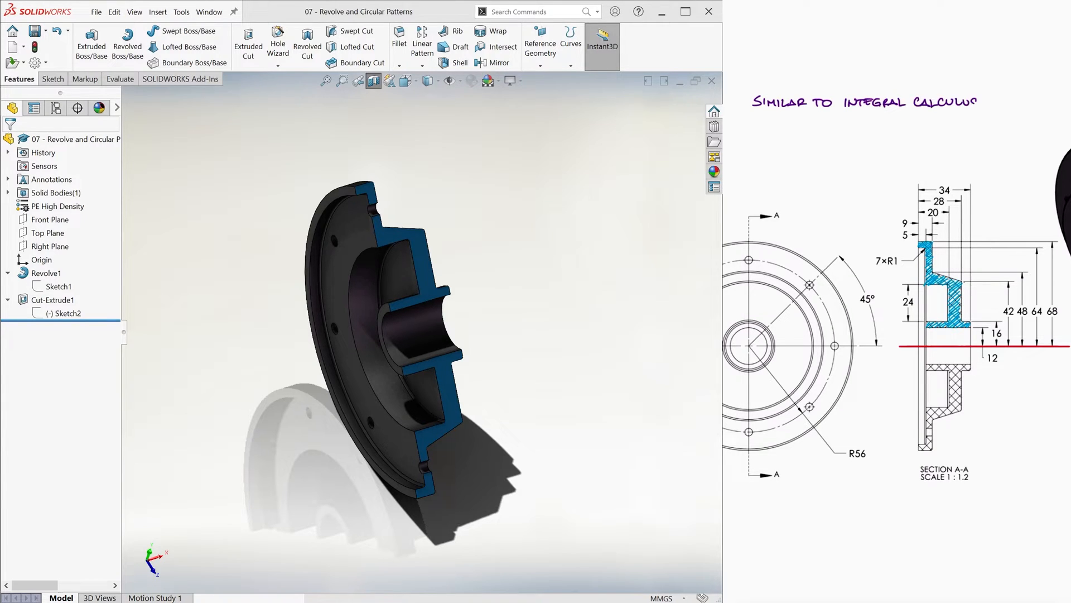
text(VOLUMES OF SOLIDS OF REVOLUTIONS .)
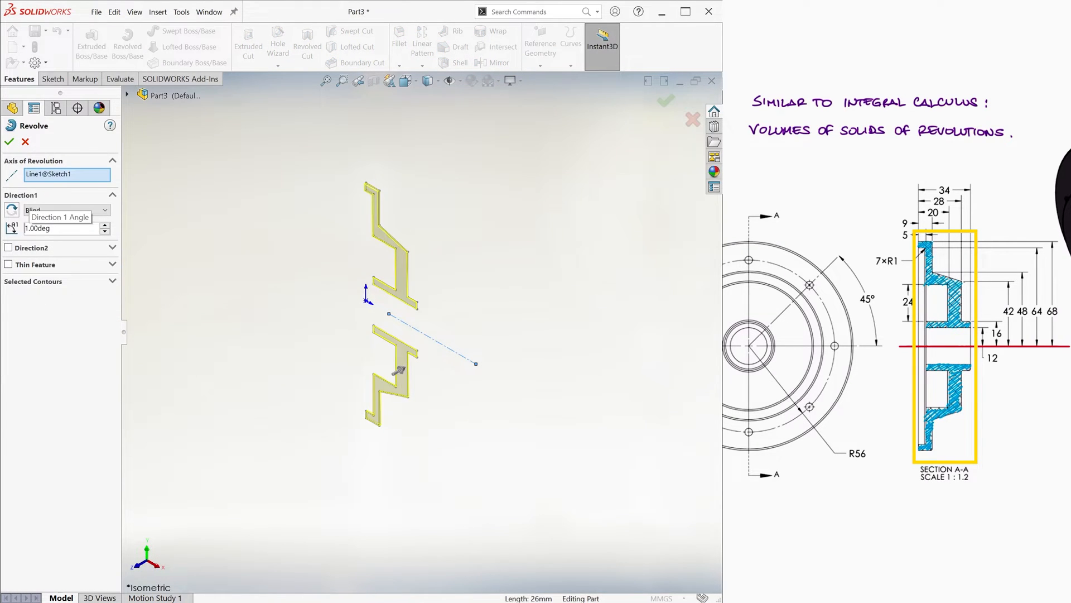
Step: Preview the revolve at 176°, then switch to the empty '07 - Revolve' part
text(176.00deg)
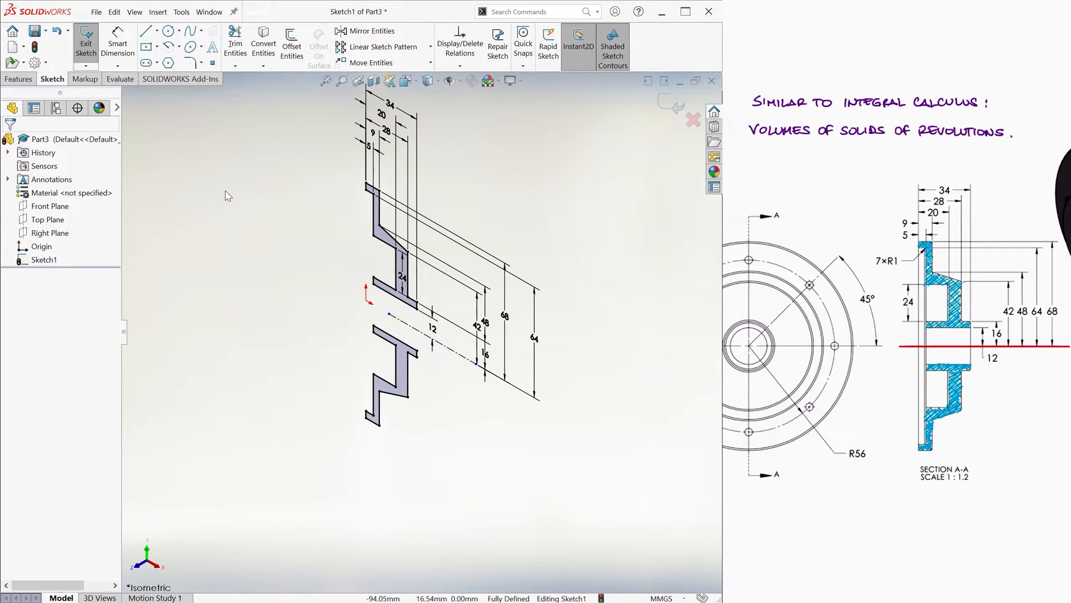
click(86, 43)
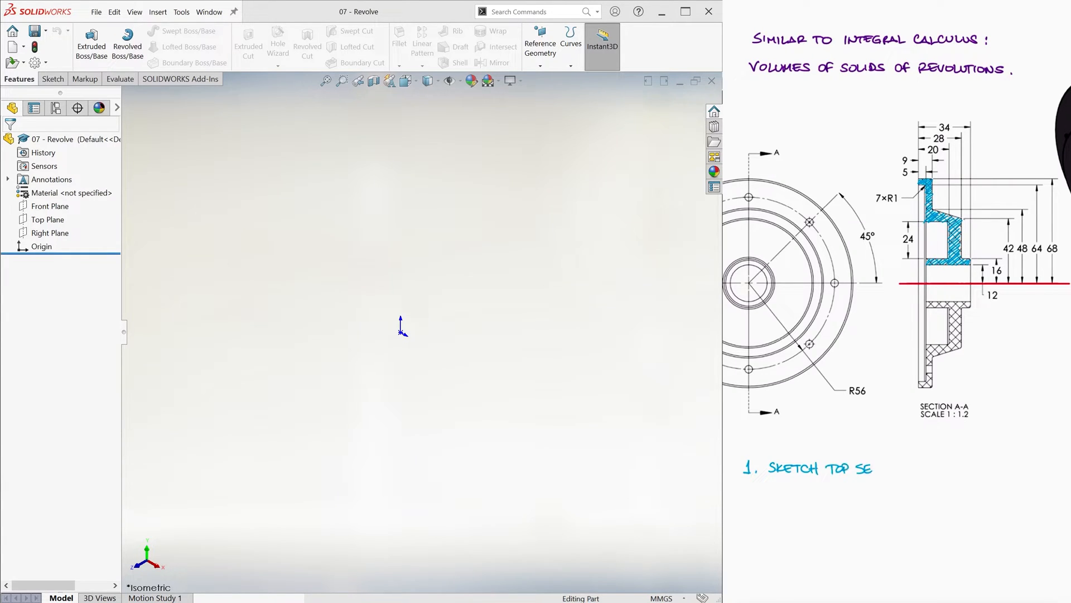
Step: Enter notes 'Section', 'Holes', 'Sketch P', 'Pattern' and start a Front Plane sketch
text(SECTION)
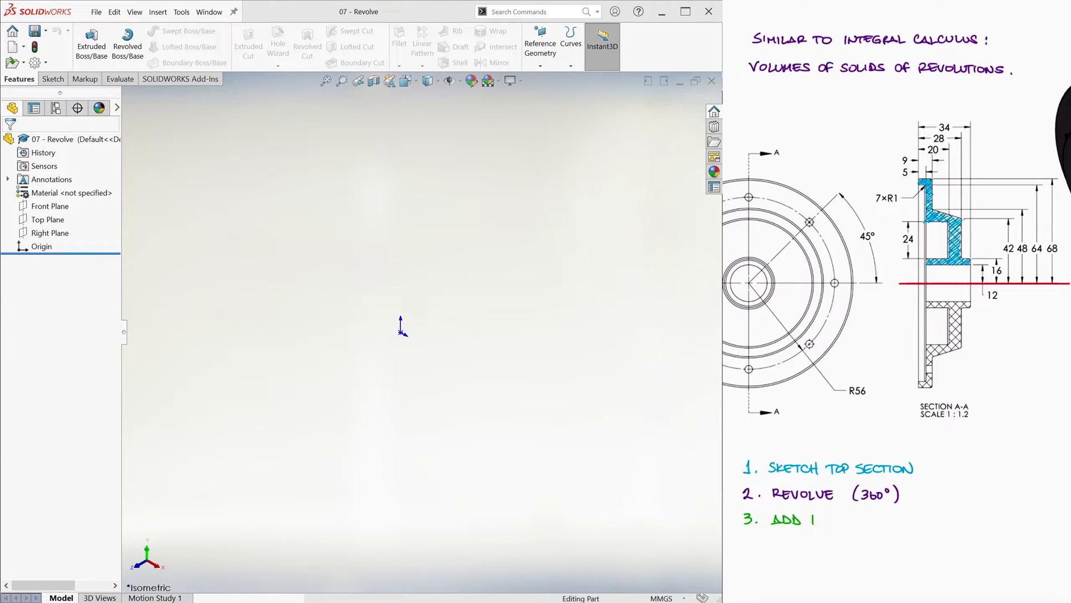
text(HOLES)
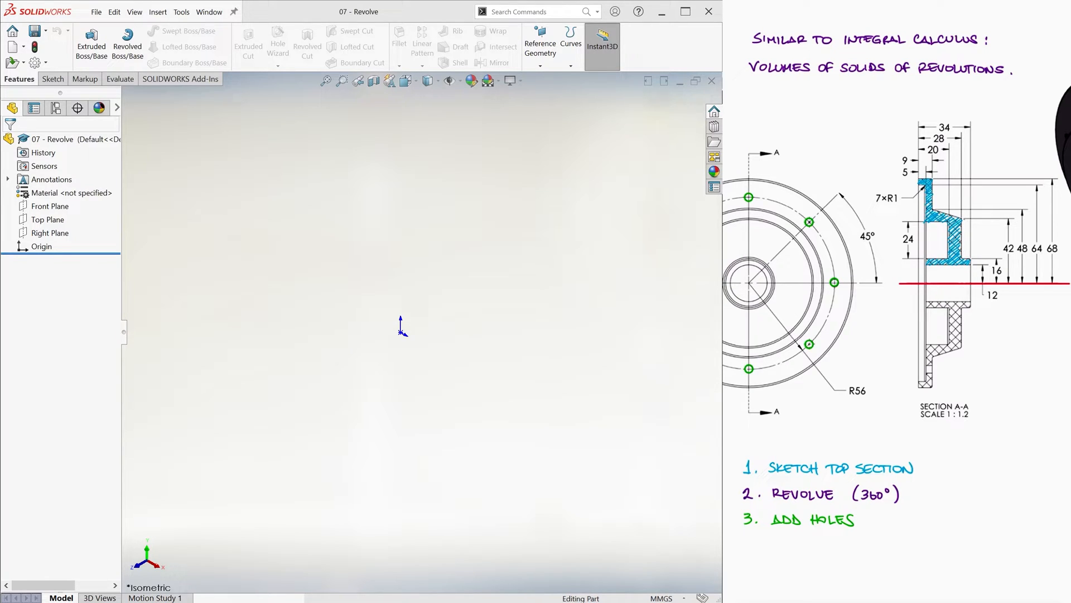
text(SKETCH PATTERNS")
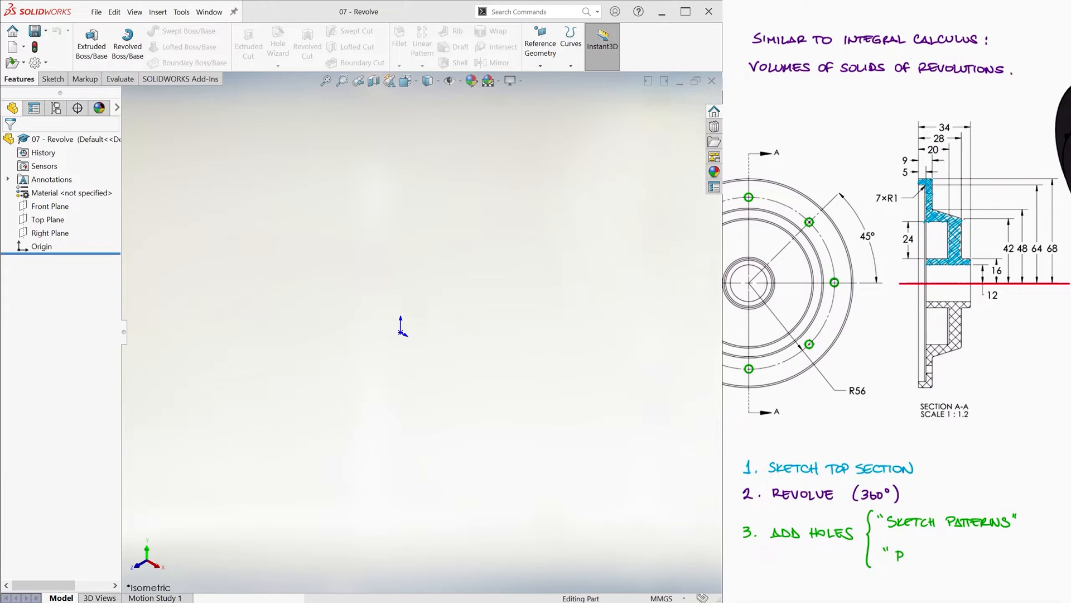
text(PATTERN")
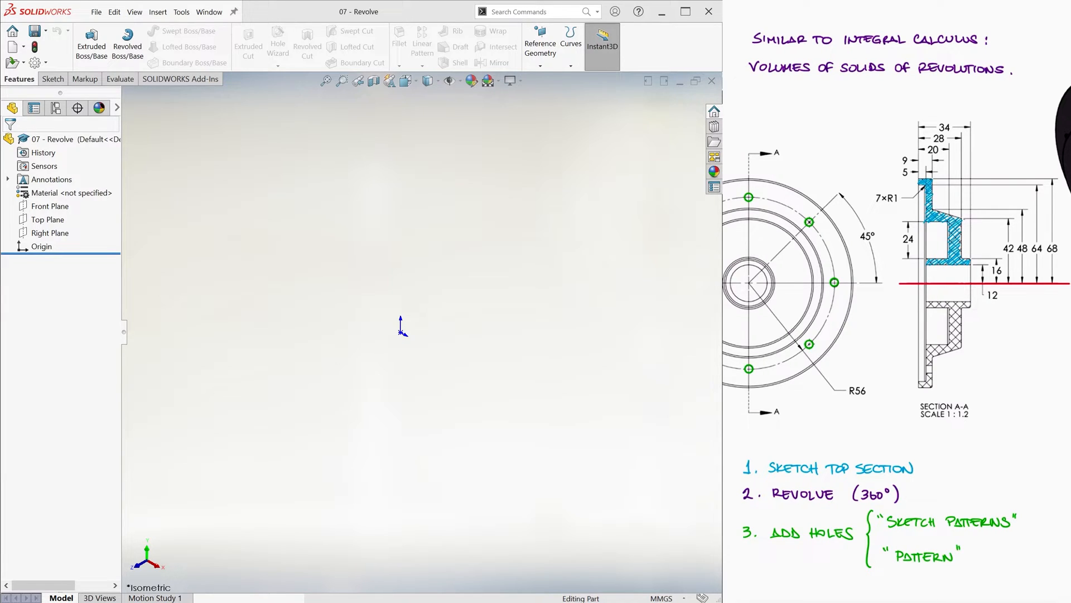
click(52, 79)
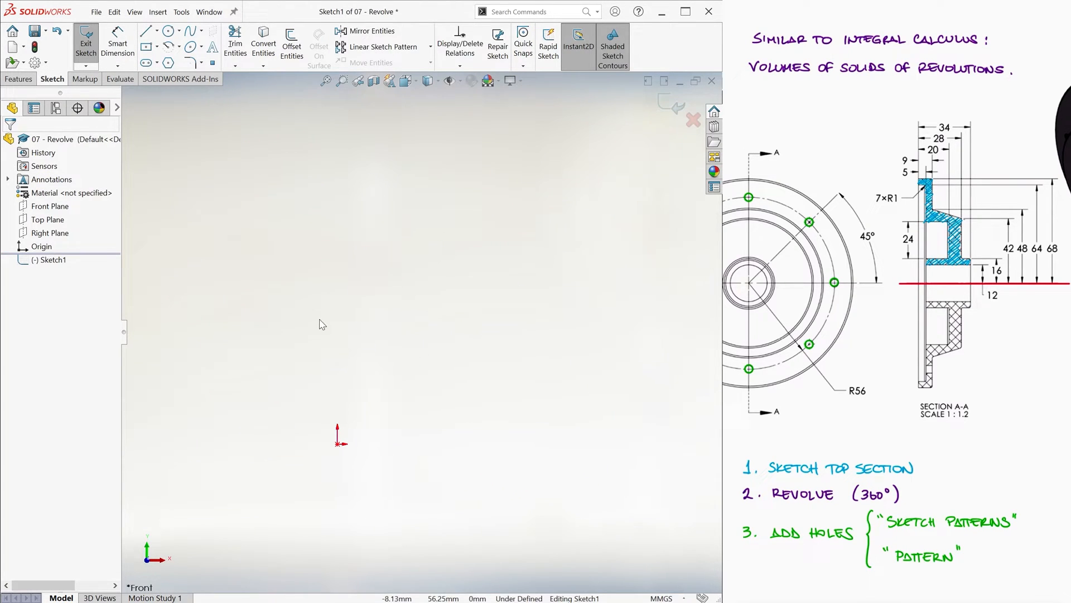
Step: Draw the flange's top profile outline above a horizontal centerline through the origin
click(147, 31)
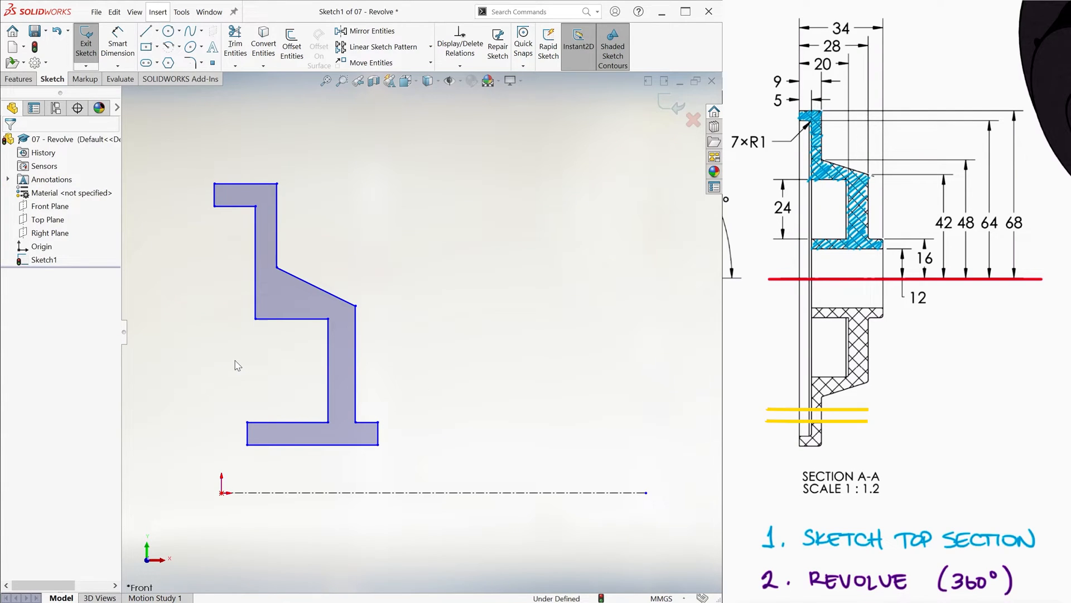
click(146, 31)
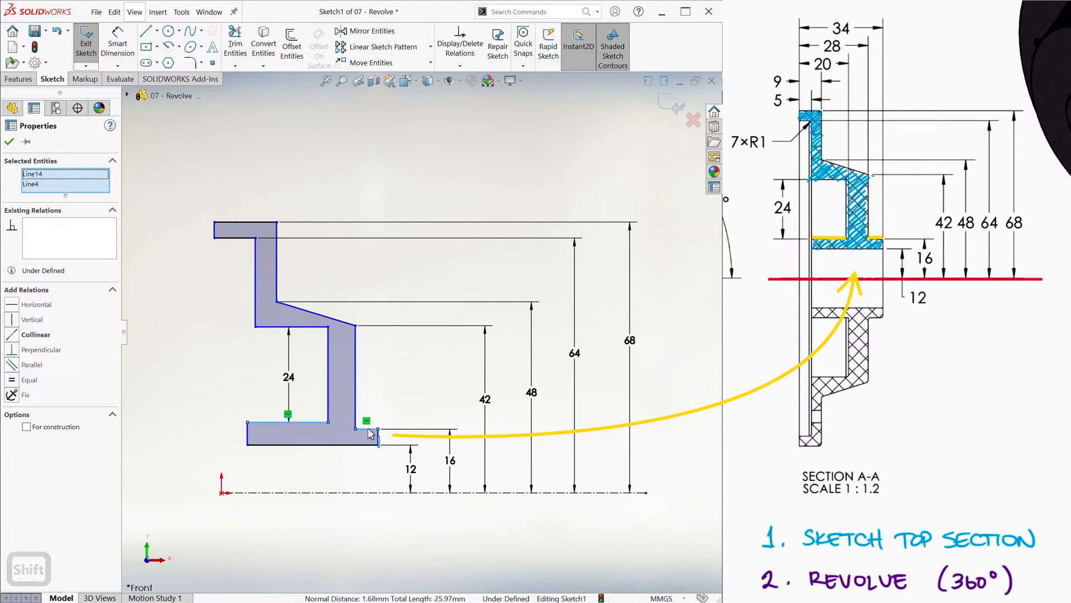
Step: Add a Collinear relation between the profile's two bottom lip edges
click(10, 141)
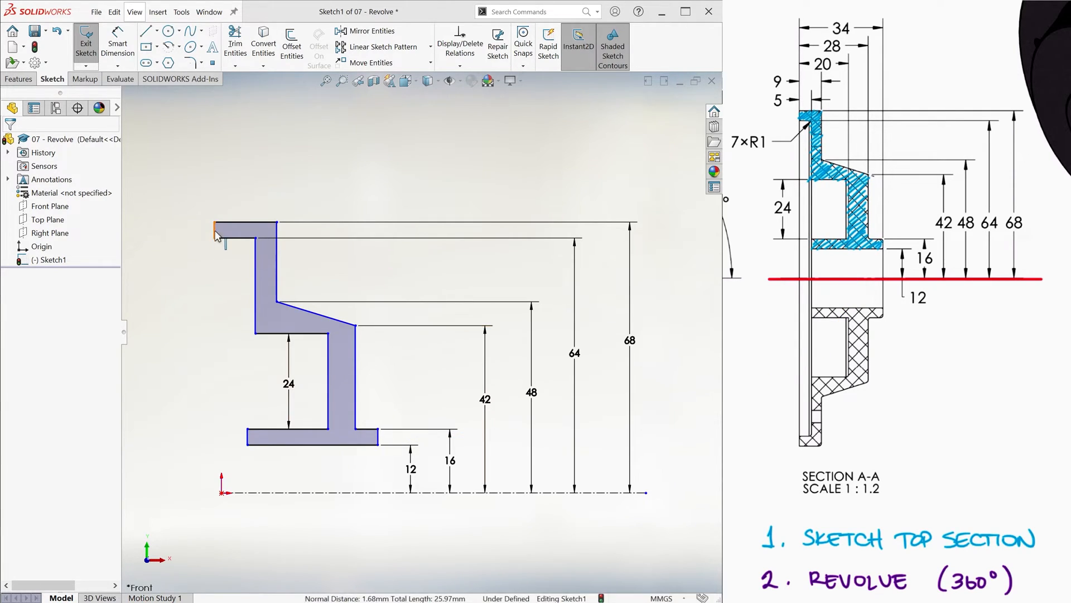
Step: Midpoint the left edge to the origin, set widths such as 20, and exit the sketch
click(216, 229)
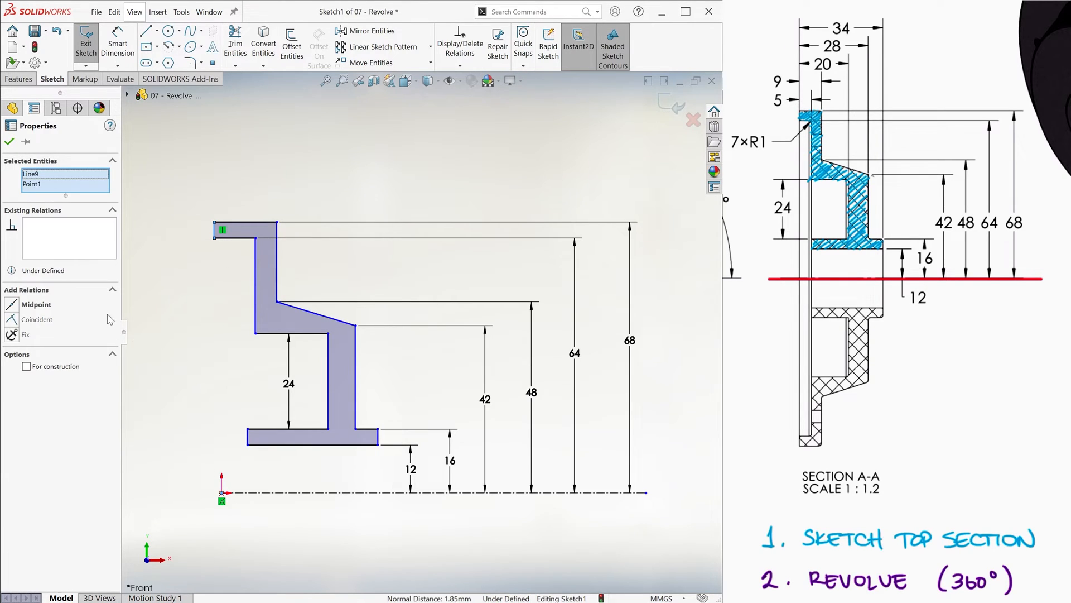
click(37, 319)
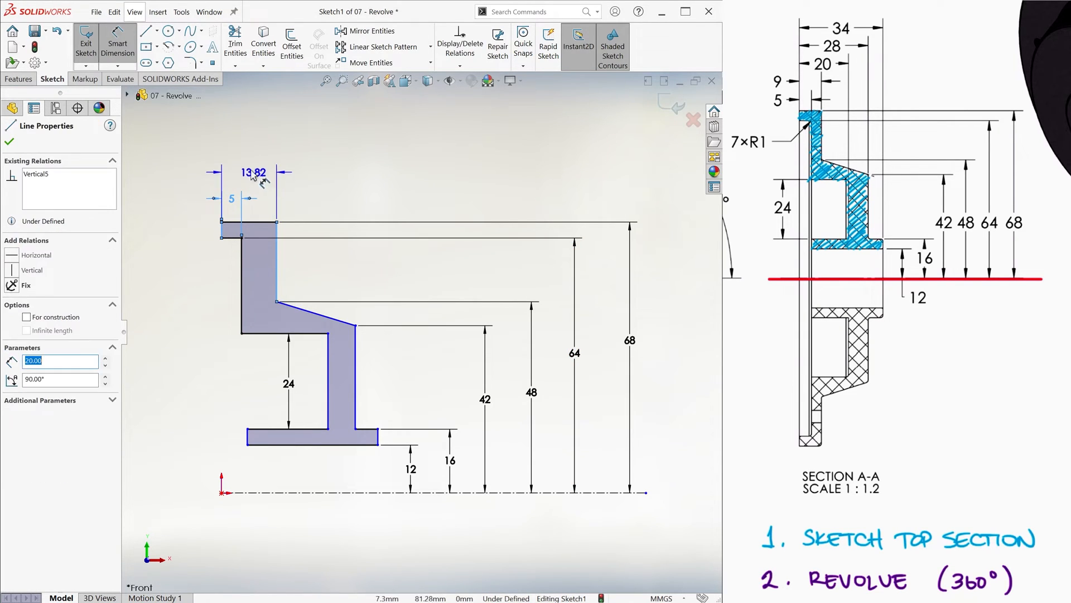
double_click(253, 172)
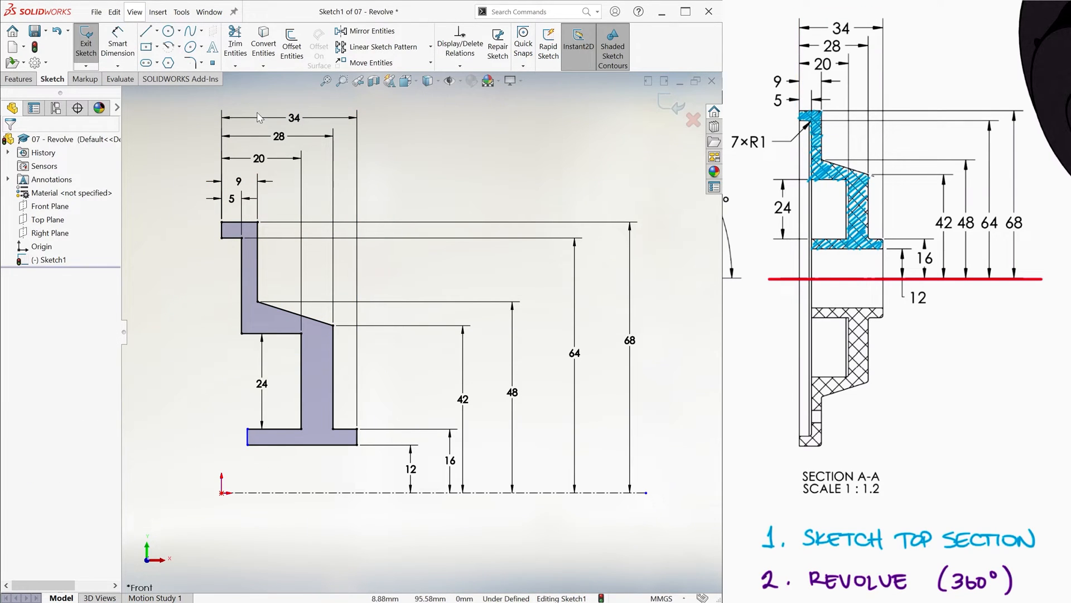
click(244, 286)
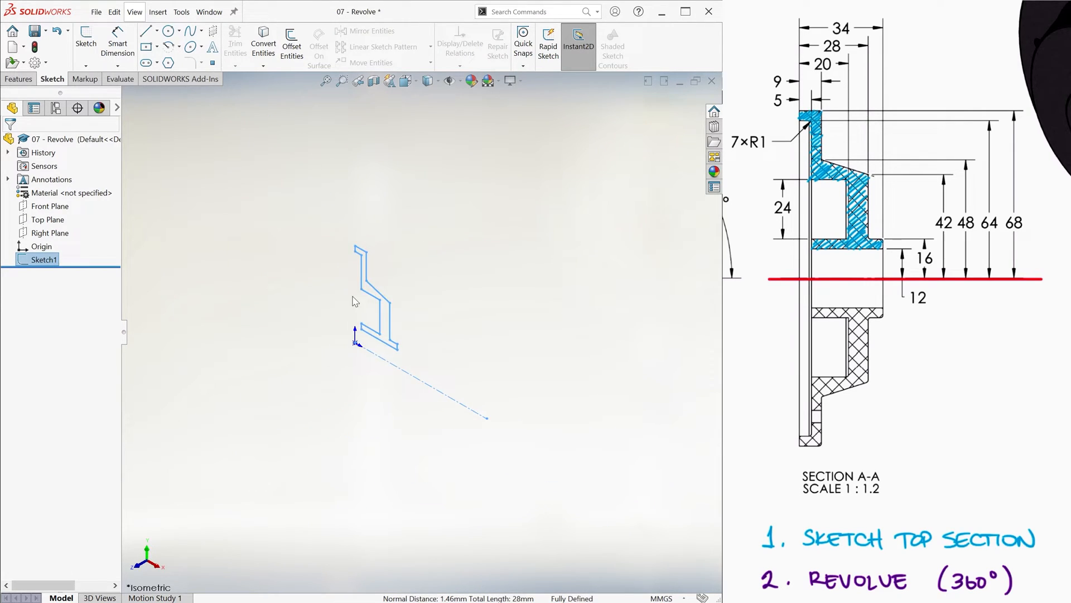
Step: Preview a Blind 360° Revolved Boss/Base with Line1 as the axis
click(18, 79)
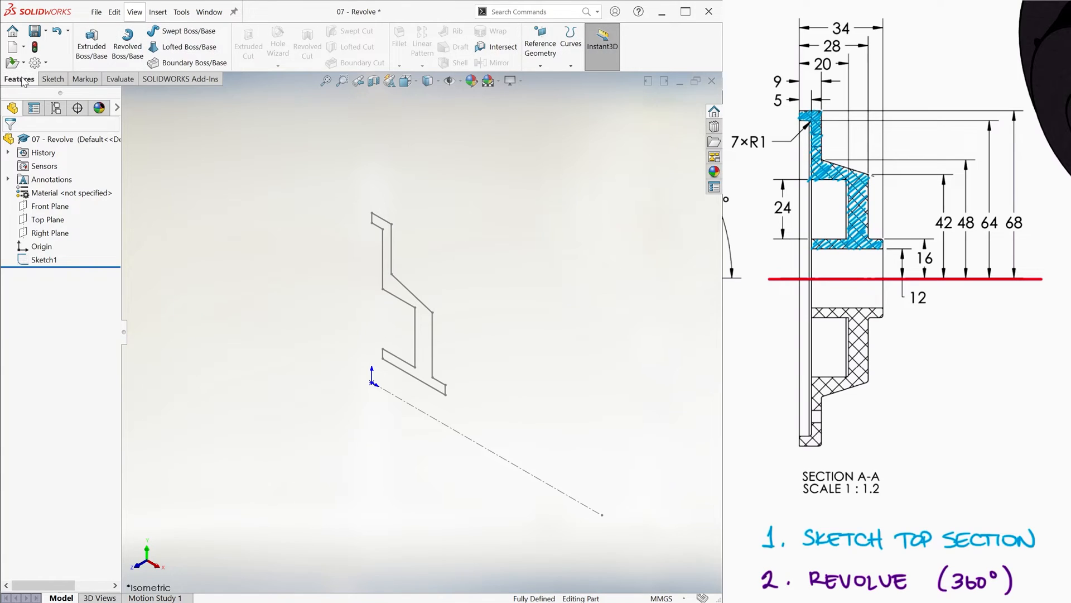
click(127, 40)
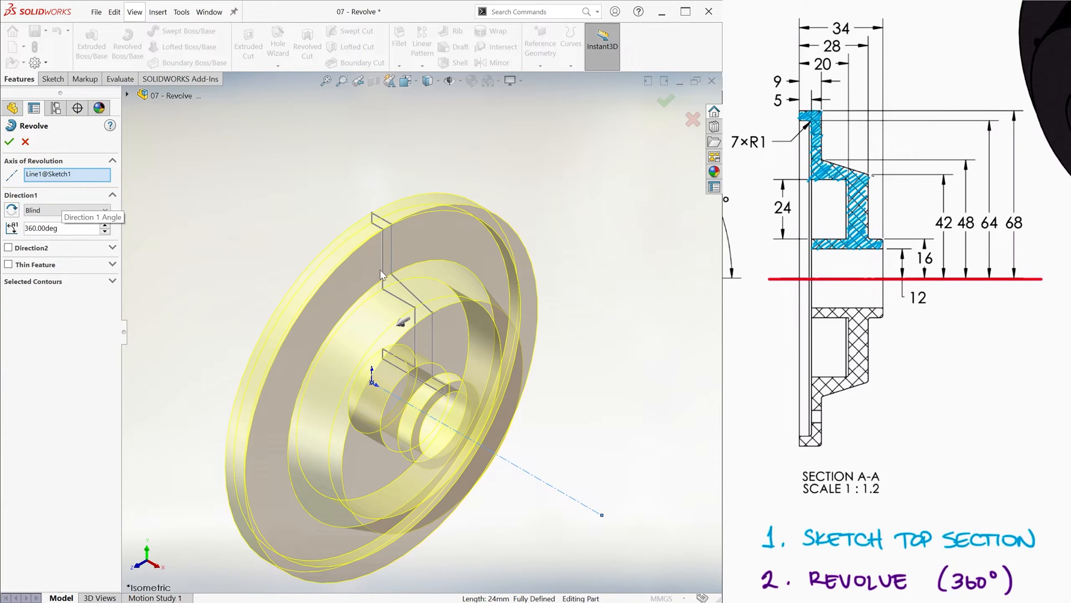
click(66, 174)
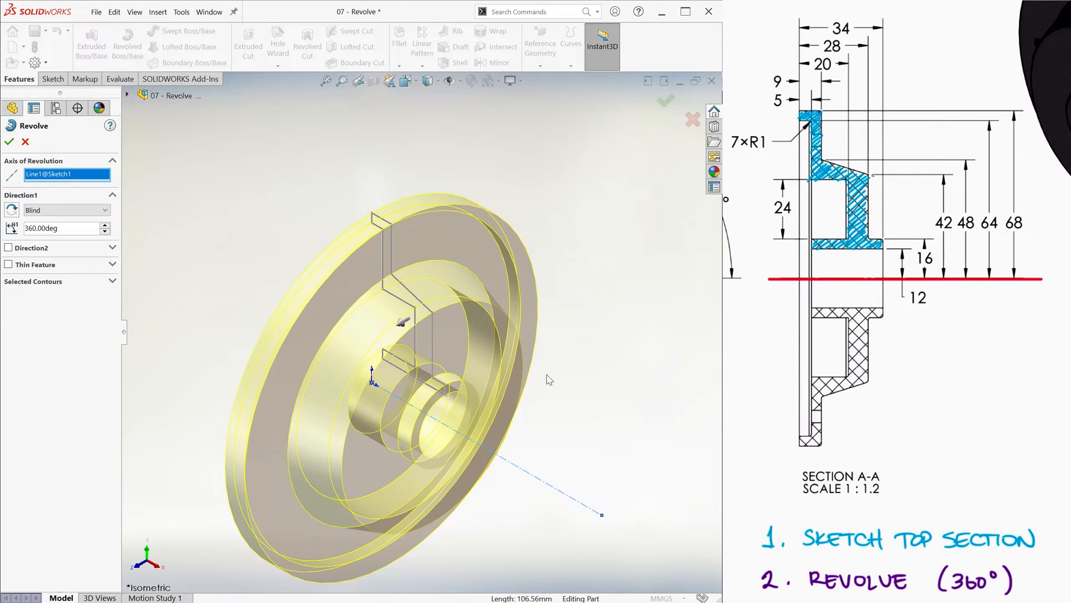
Step: Accept the 360° revolve, orbit the solid, and select the Ø5 circle 56 mm above centre
click(9, 141)
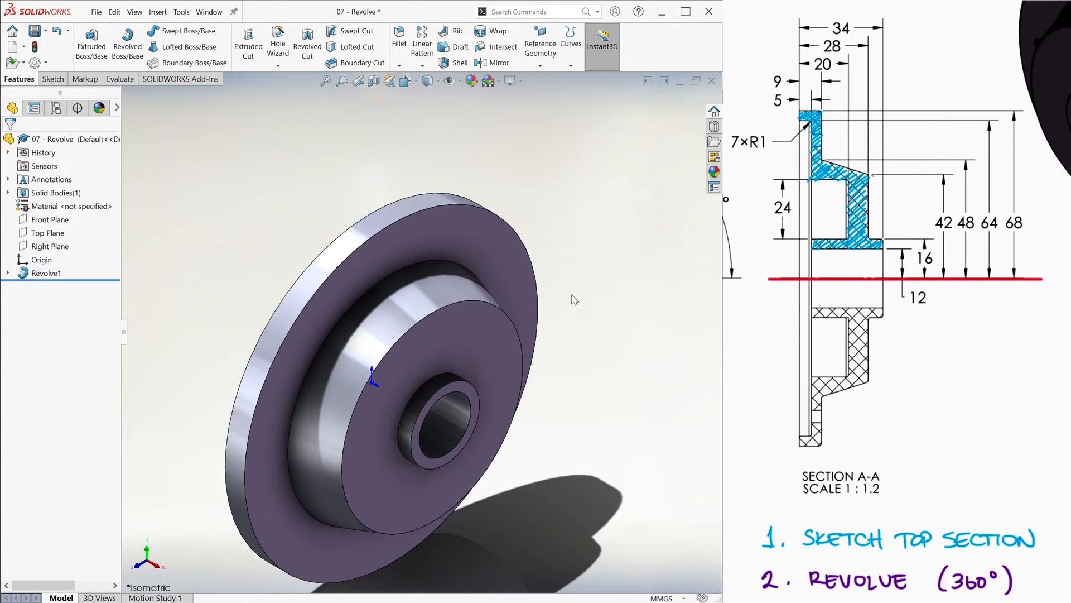
drag(574, 299, 396, 314)
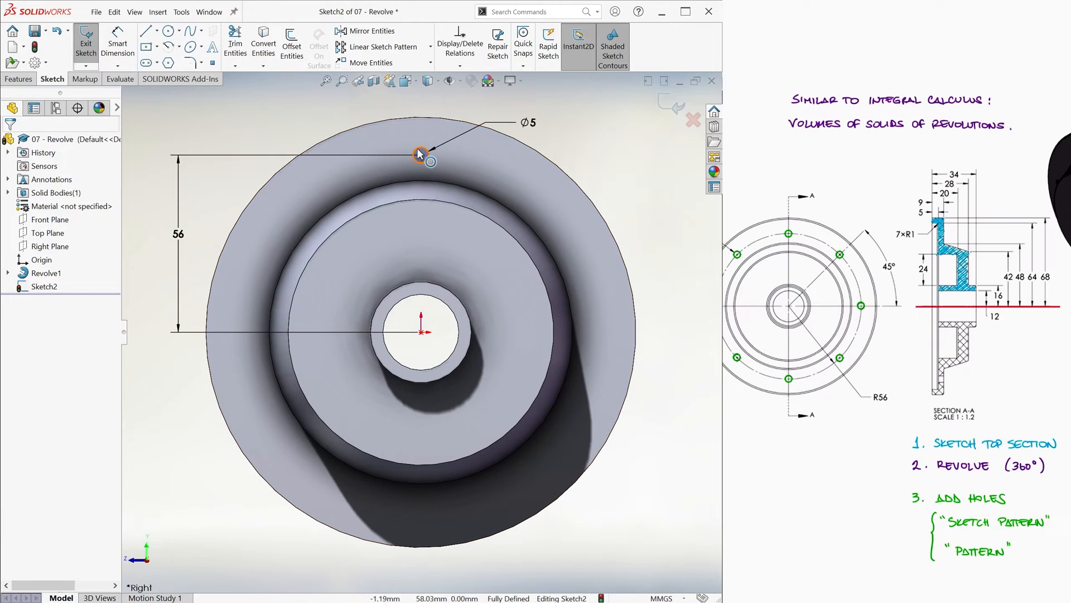
click(420, 155)
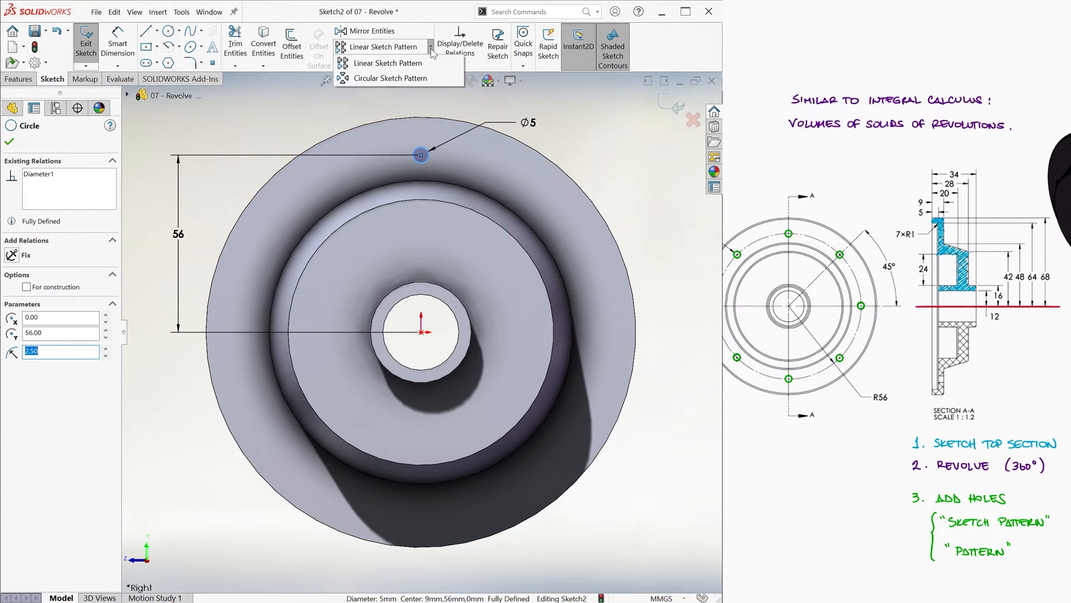
mouse_move(383, 46)
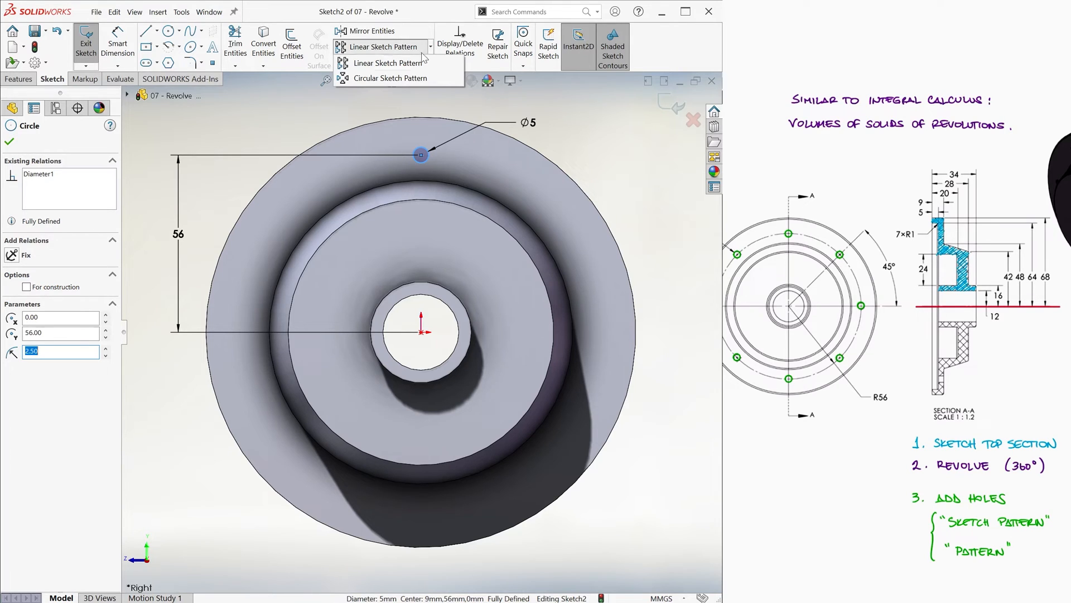
Step: Circular-pattern the Ø5 circle into 8 equally spaced instances over 360°, with no skipped instances
click(390, 77)
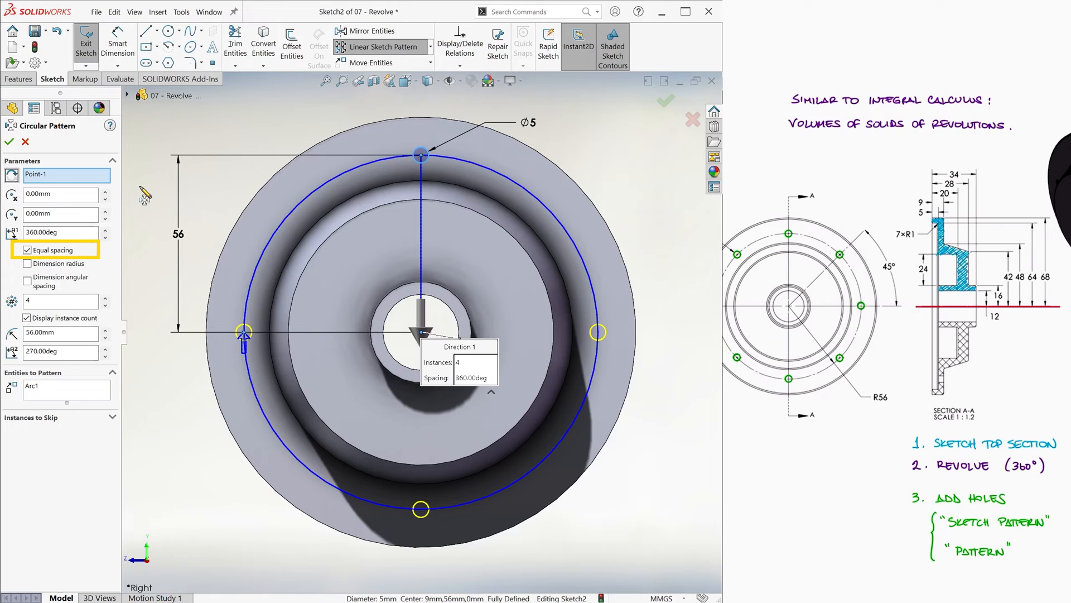
click(67, 435)
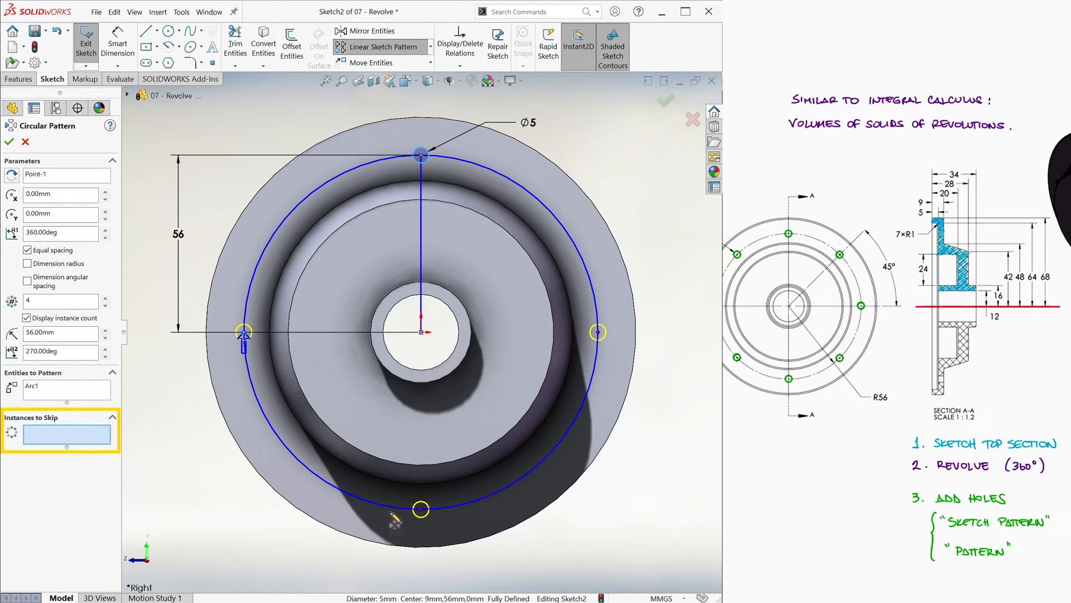
click(420, 508)
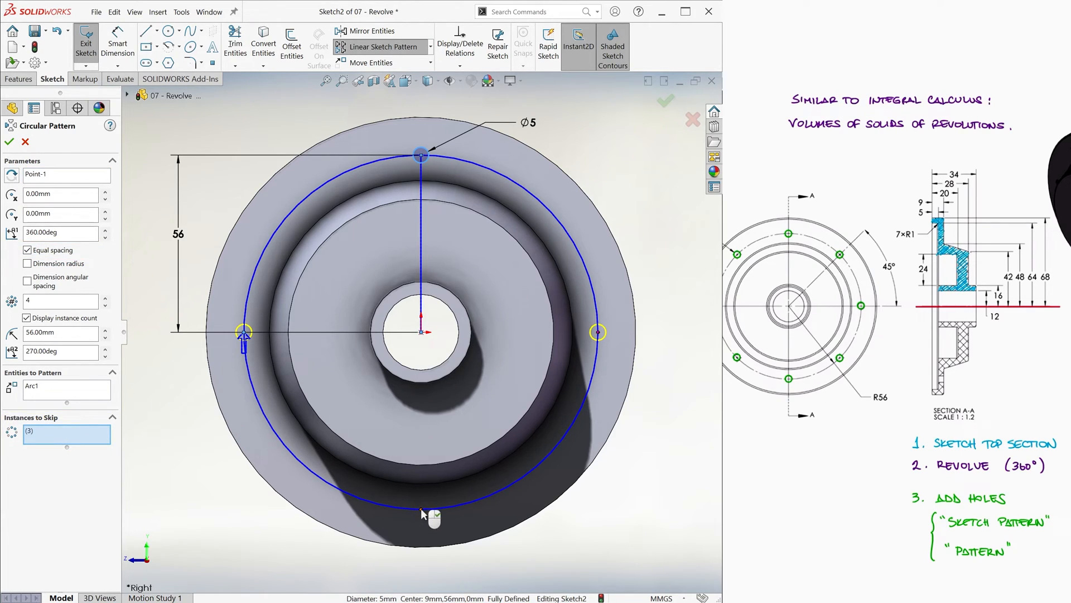
mouse_move(423, 516)
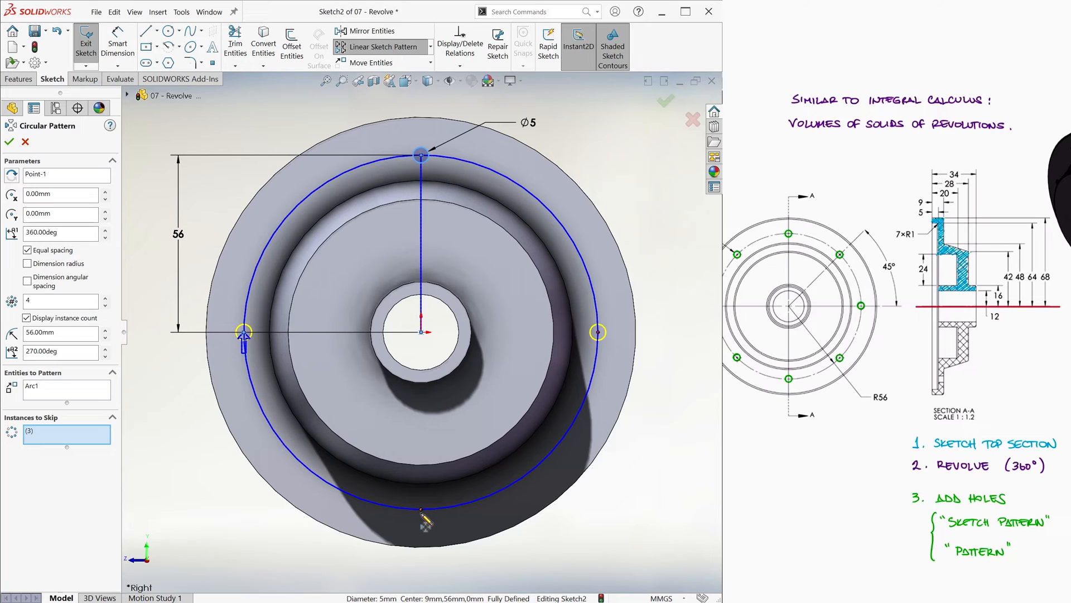
right_click(66, 434)
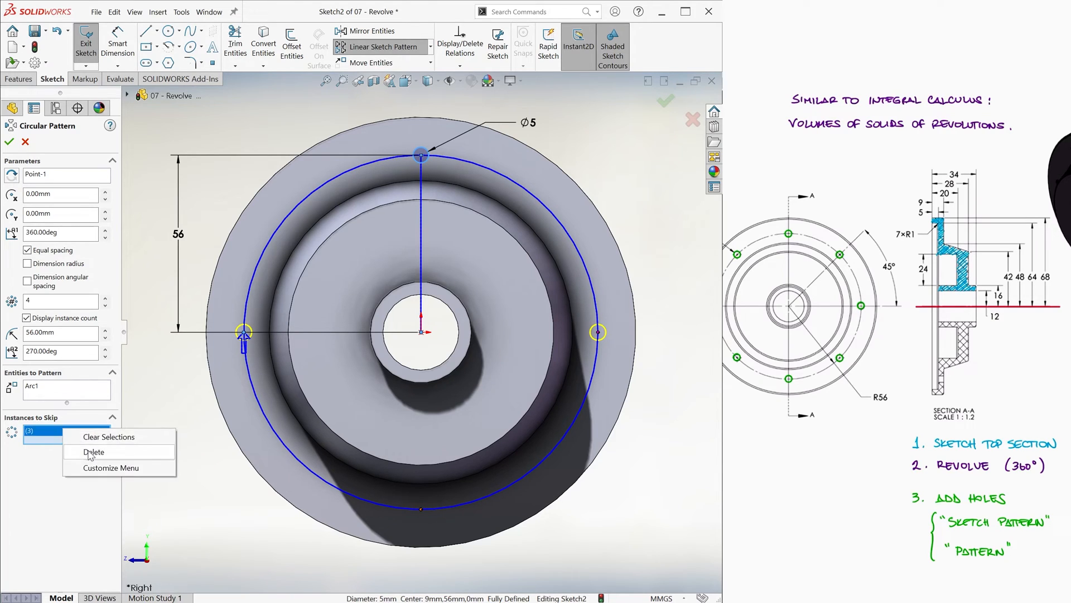
click(109, 436)
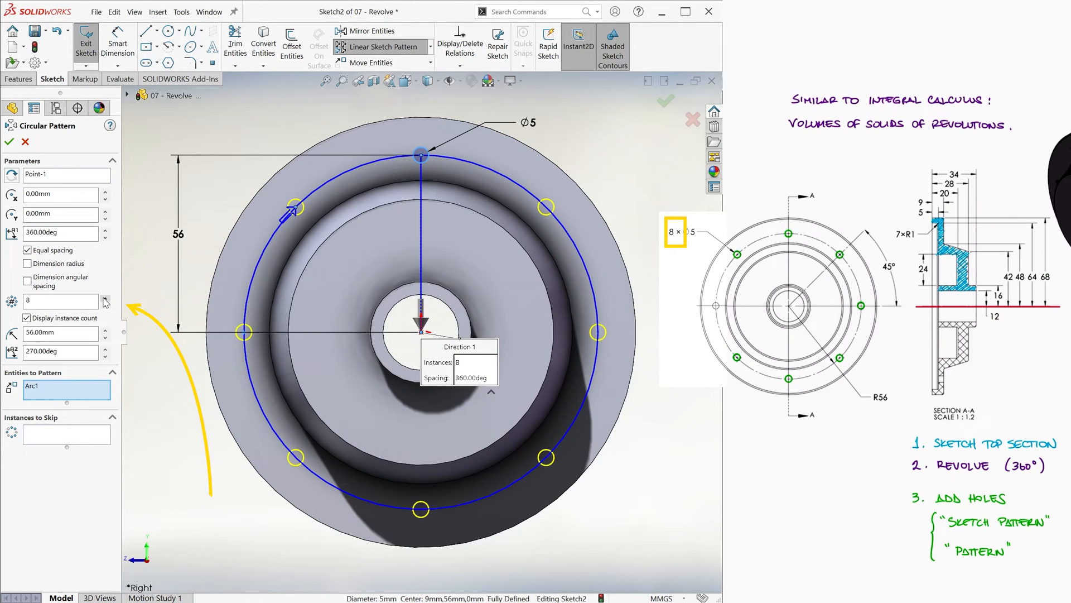
Step: Accept the sketch pattern and cut the Ø5 hole Through All as Cut-Extrude2
click(10, 142)
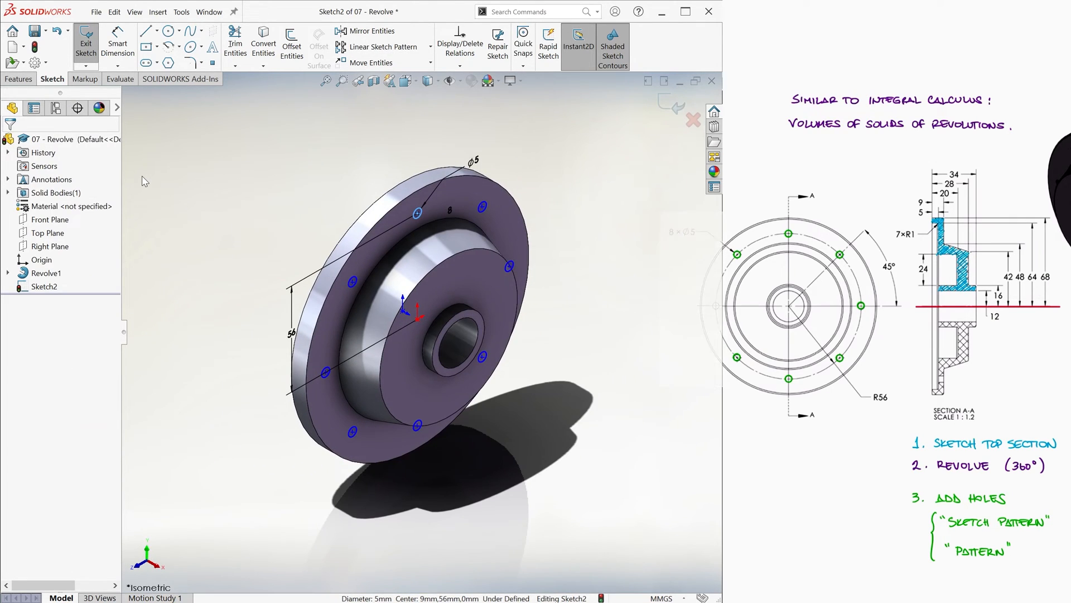
click(18, 79)
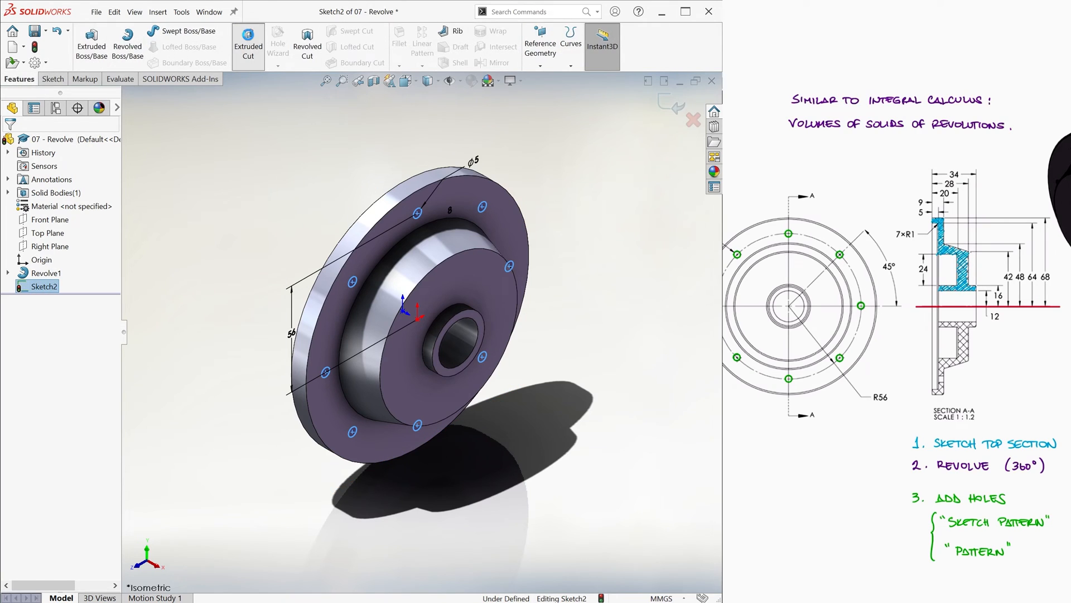
click(247, 41)
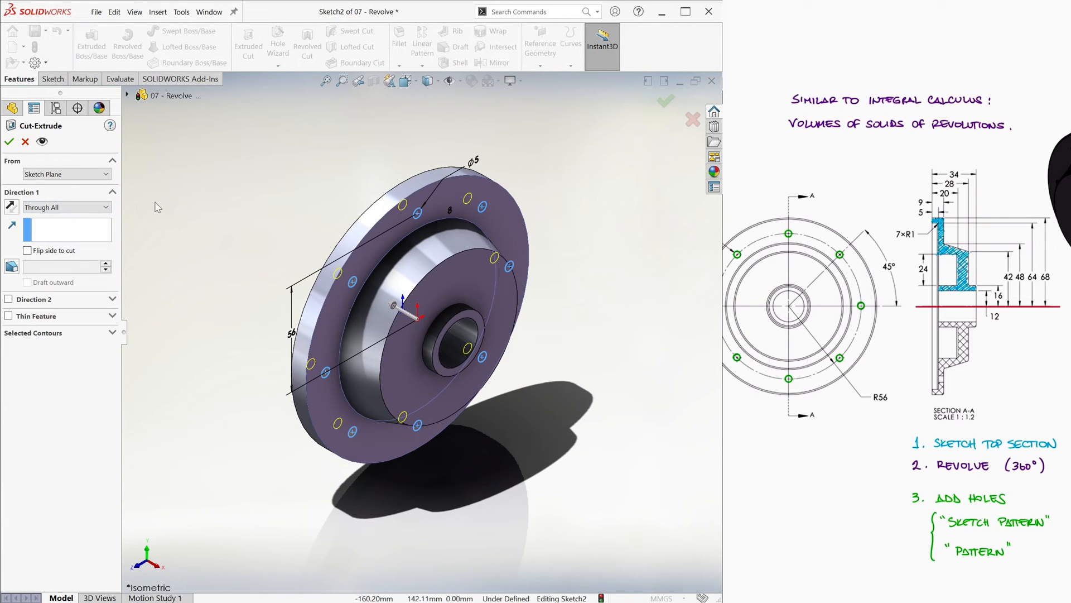
click(9, 142)
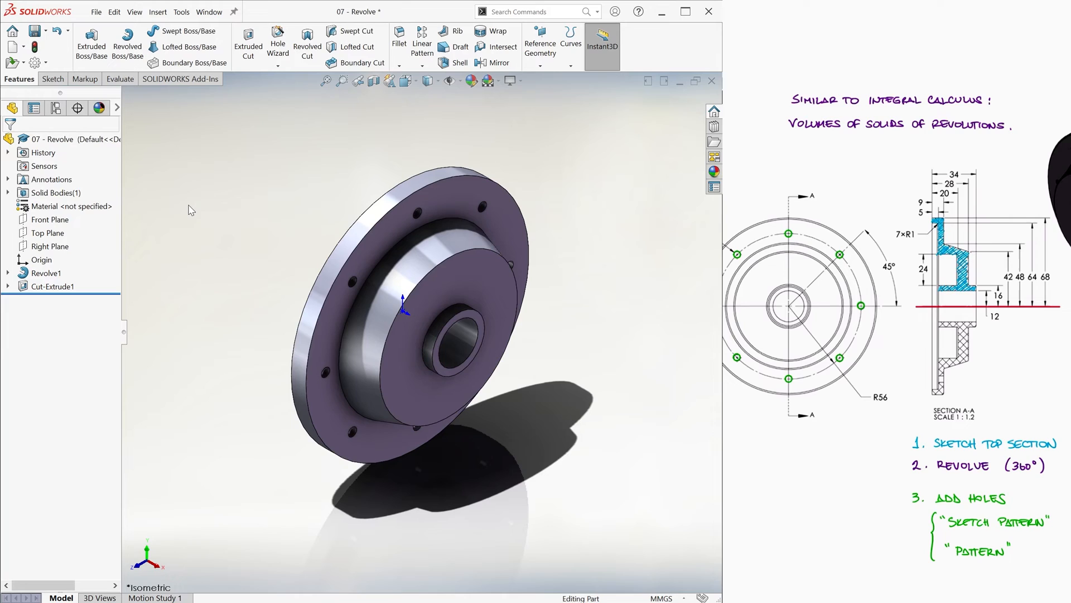
mouse_move(331, 161)
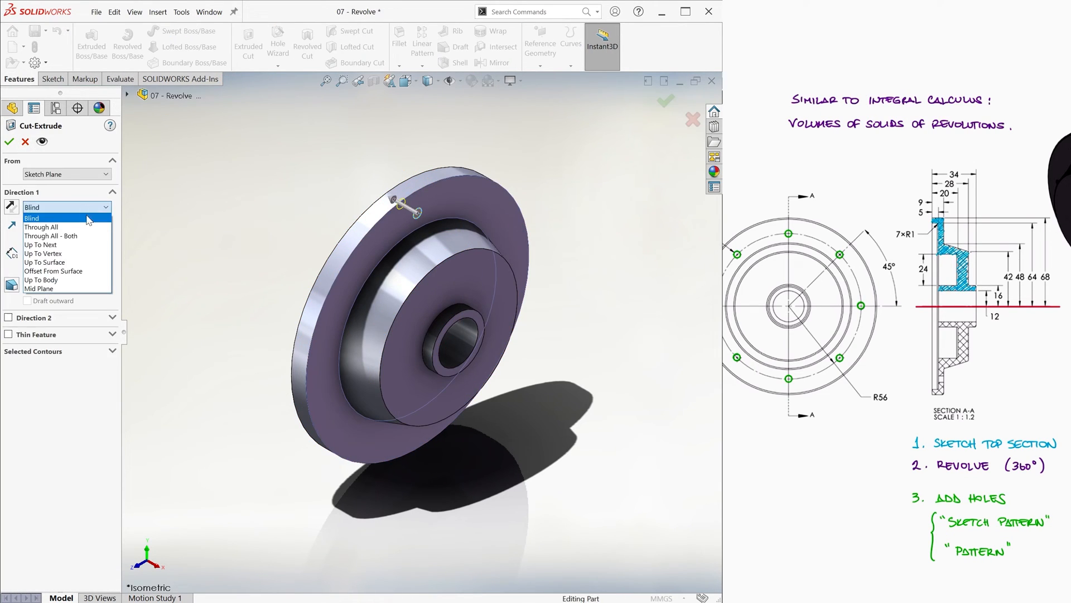
click(9, 143)
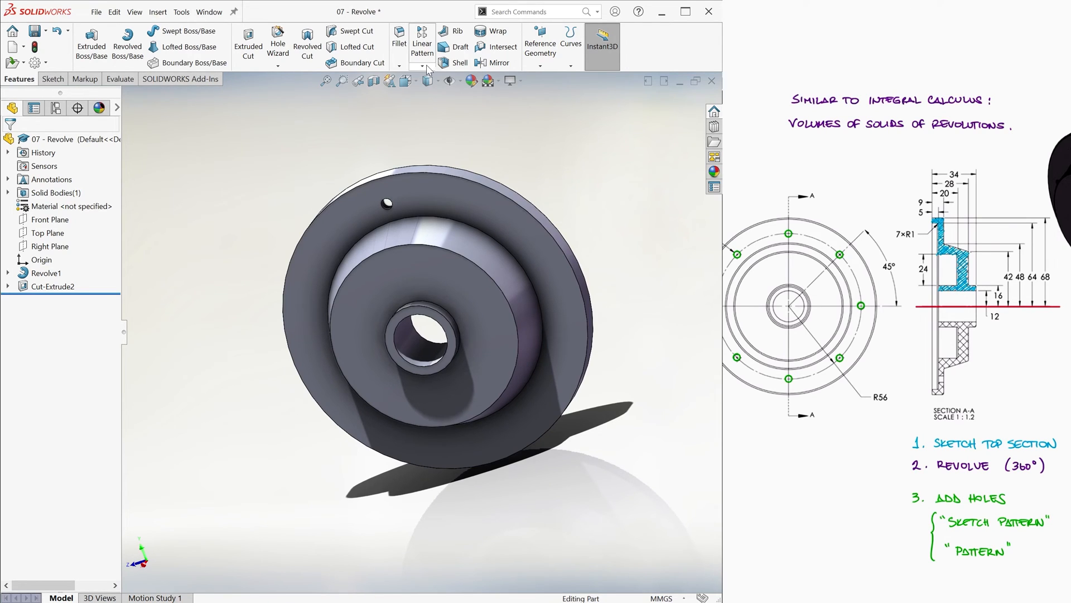
Step: Circular-pattern Cut-Extrude2 around the bore axis as 8 equally spaced holes
click(423, 66)
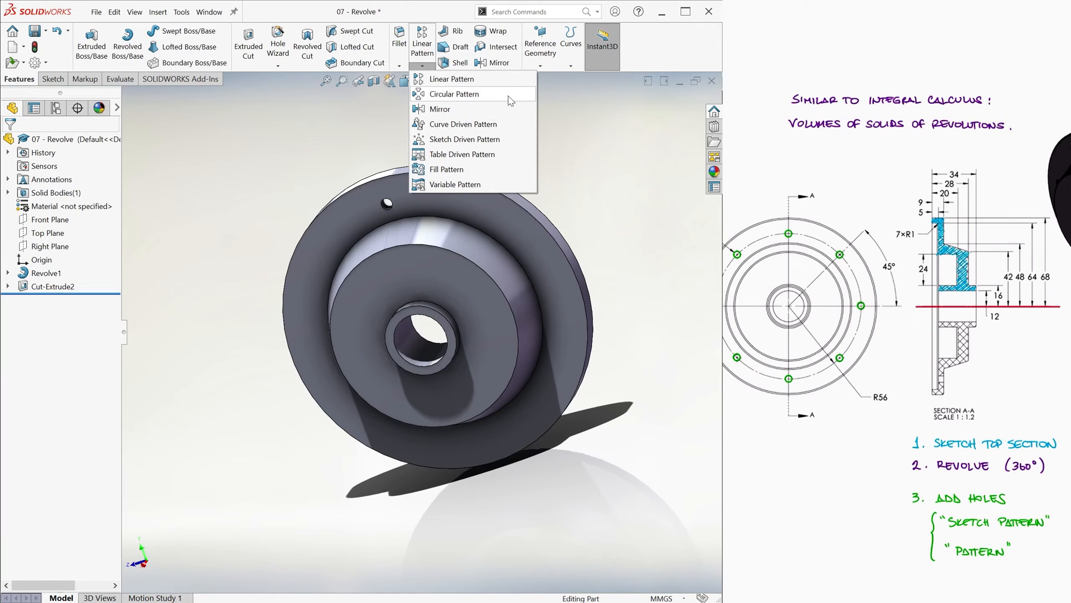
click(454, 94)
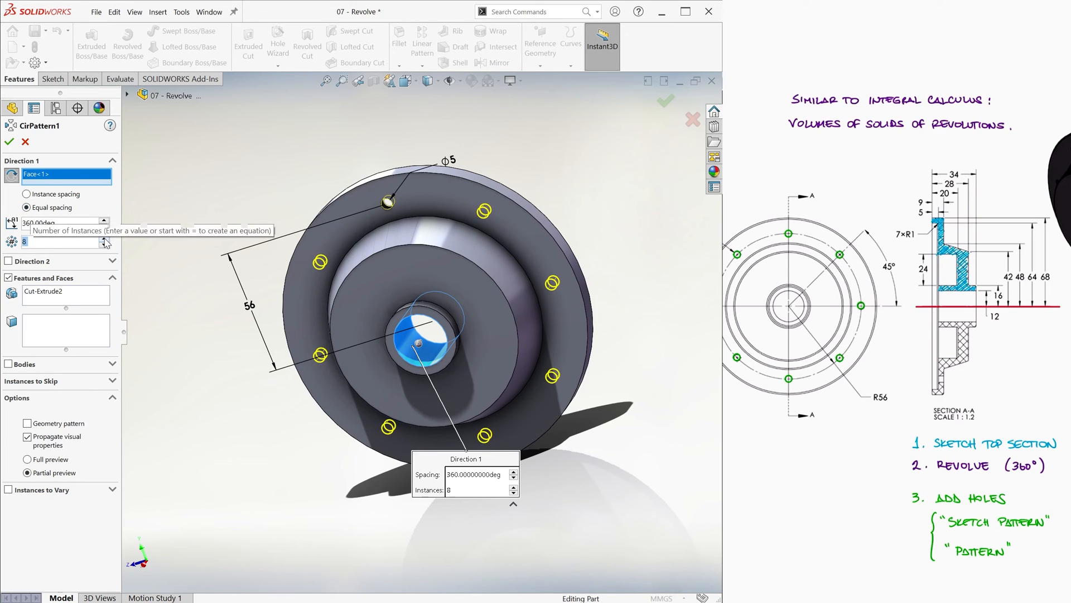
click(666, 101)
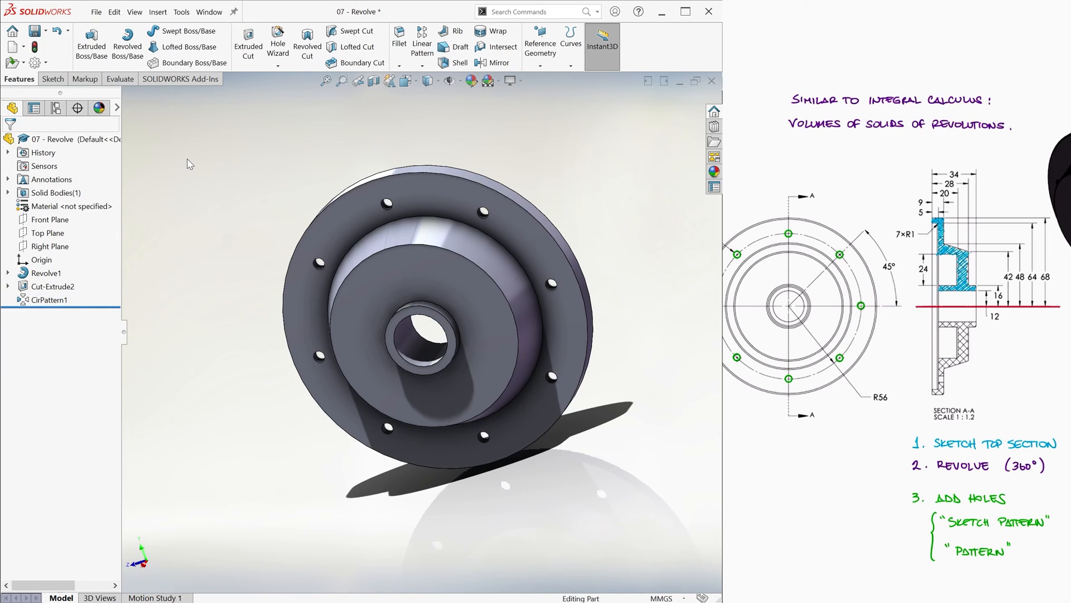